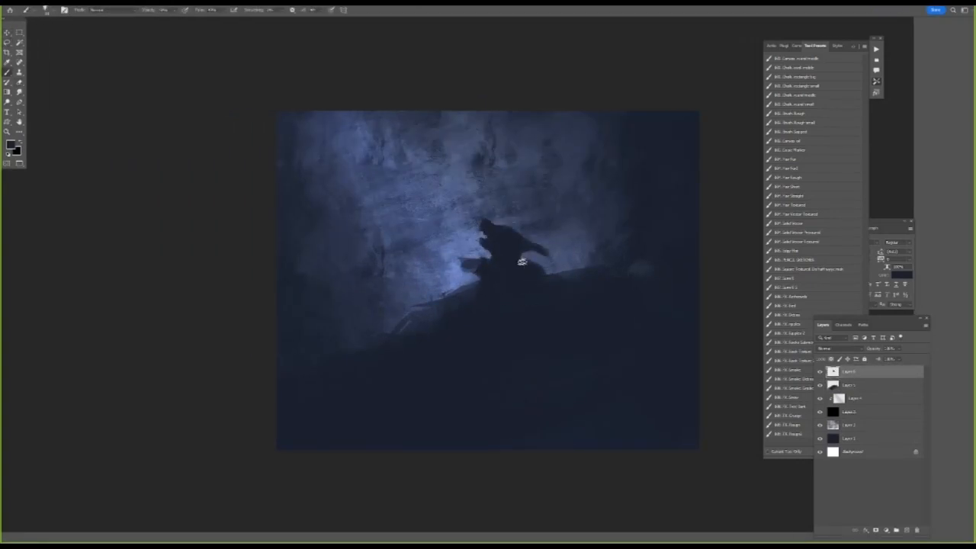
- Paint the reaching figure, give it a warm yellow Outer Glow, and brush brown tones over the bodies
{"action": "left_click_drag", "start_coordinate": [519, 263], "coordinate": [415, 223]}
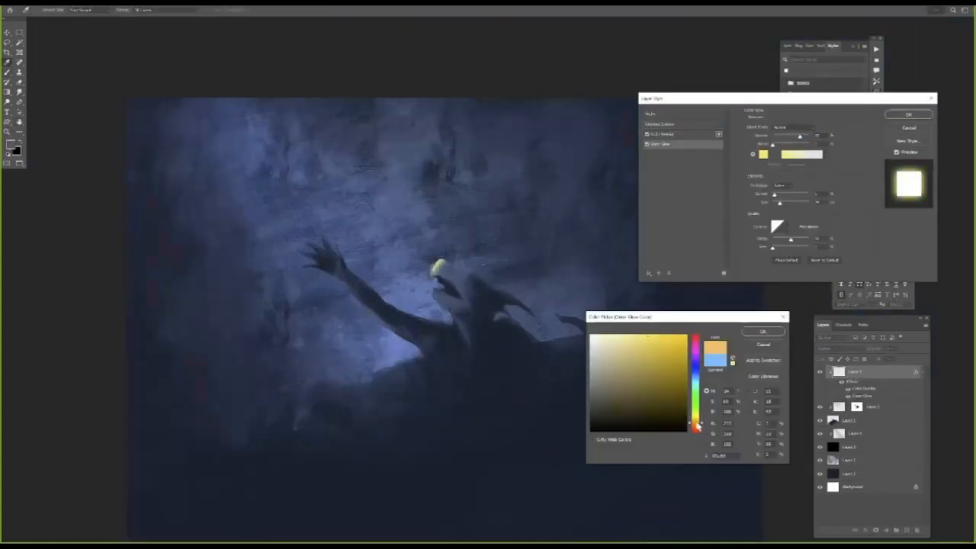
{"action": "left_click", "coordinate": [906, 116]}
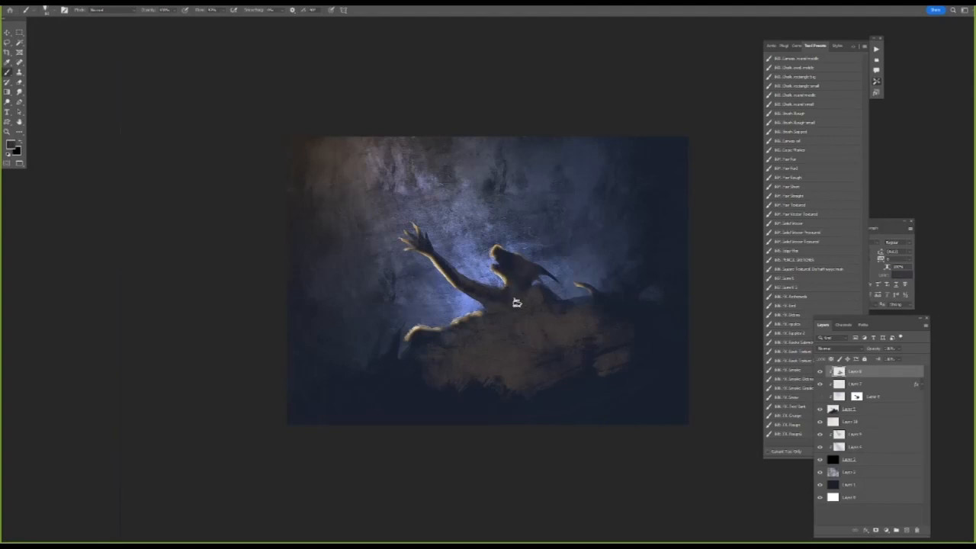
{"action": "left_click_drag", "start_coordinate": [519, 305], "coordinate": [618, 304]}
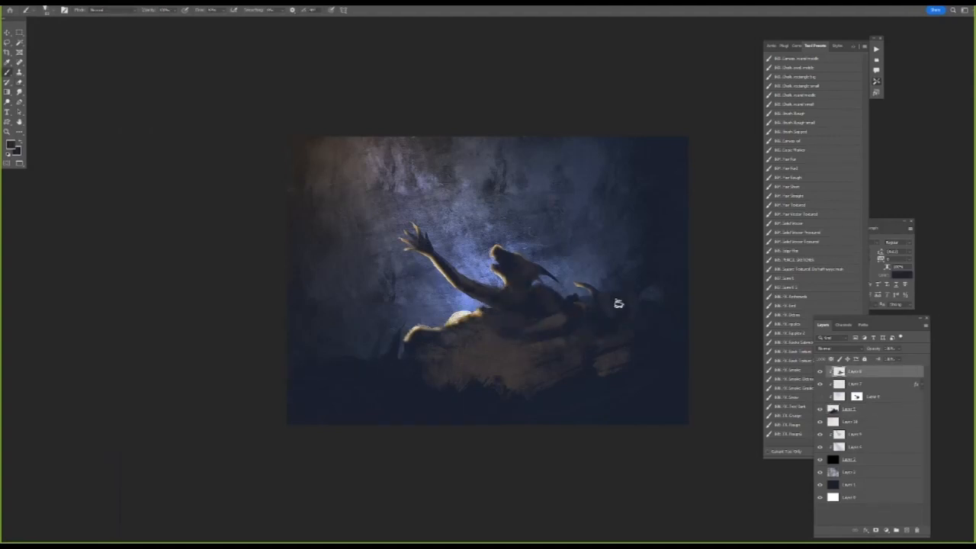